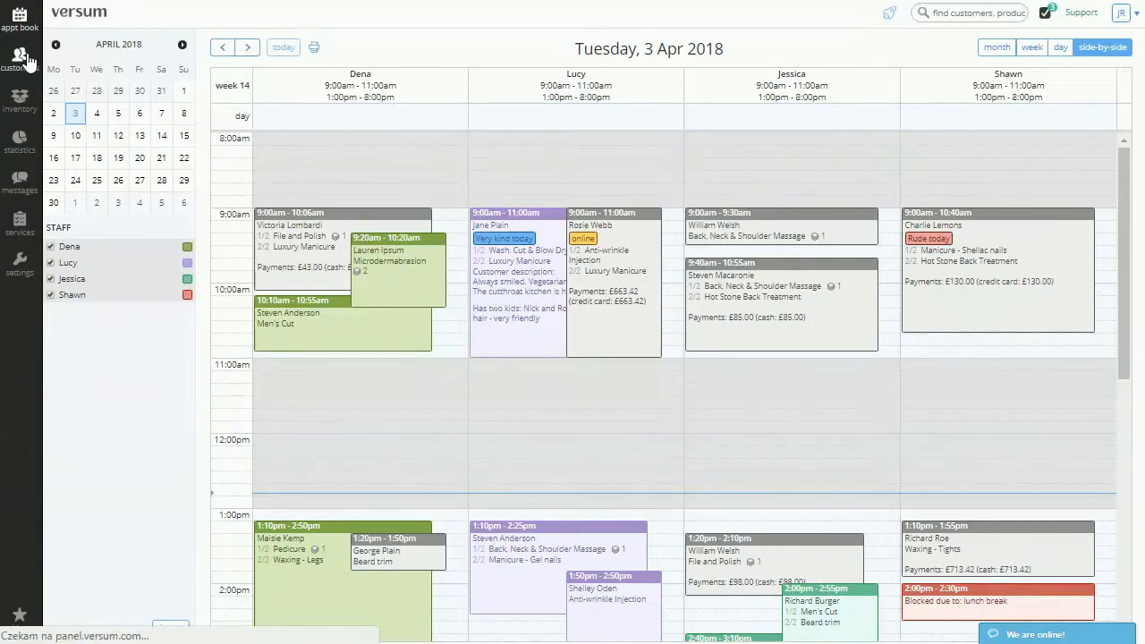
Switch from the appointment calendar to the Customers list in the left sidebar.
{"action": "left_click", "coordinate": [20, 57]}
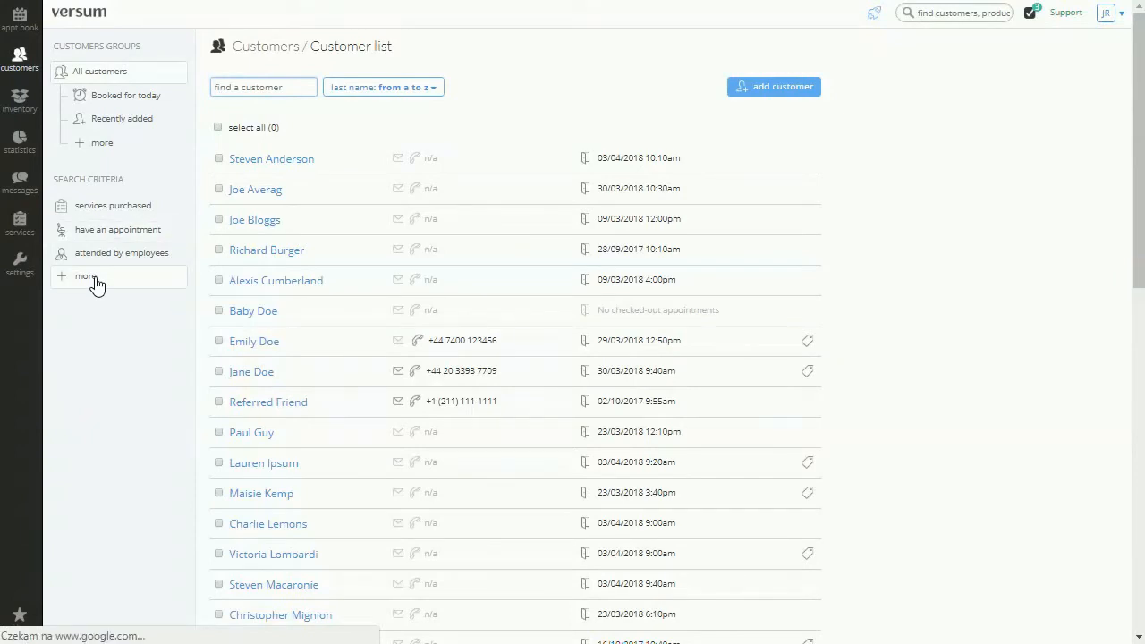
Expand the full search criteria and add the 'belong to groups' and 'spendings' filters.
{"action": "left_click", "coordinate": [85, 276]}
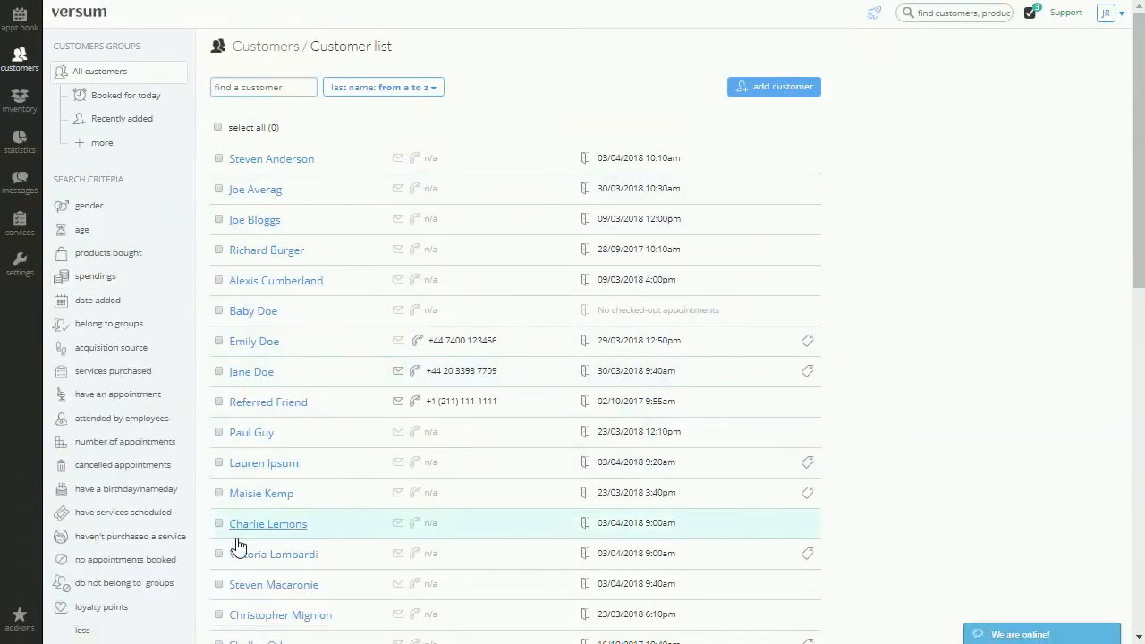
{"action": "scroll", "scroll_direction": "down", "scroll_amount": 3}
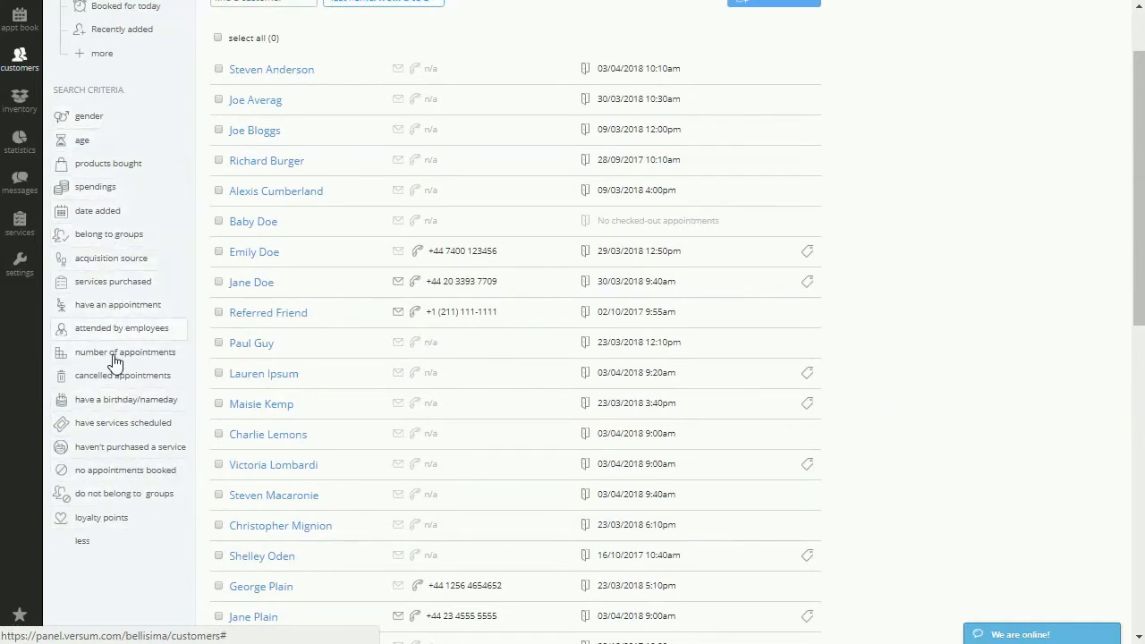
{"action": "mouse_move", "coordinate": [139, 450]}
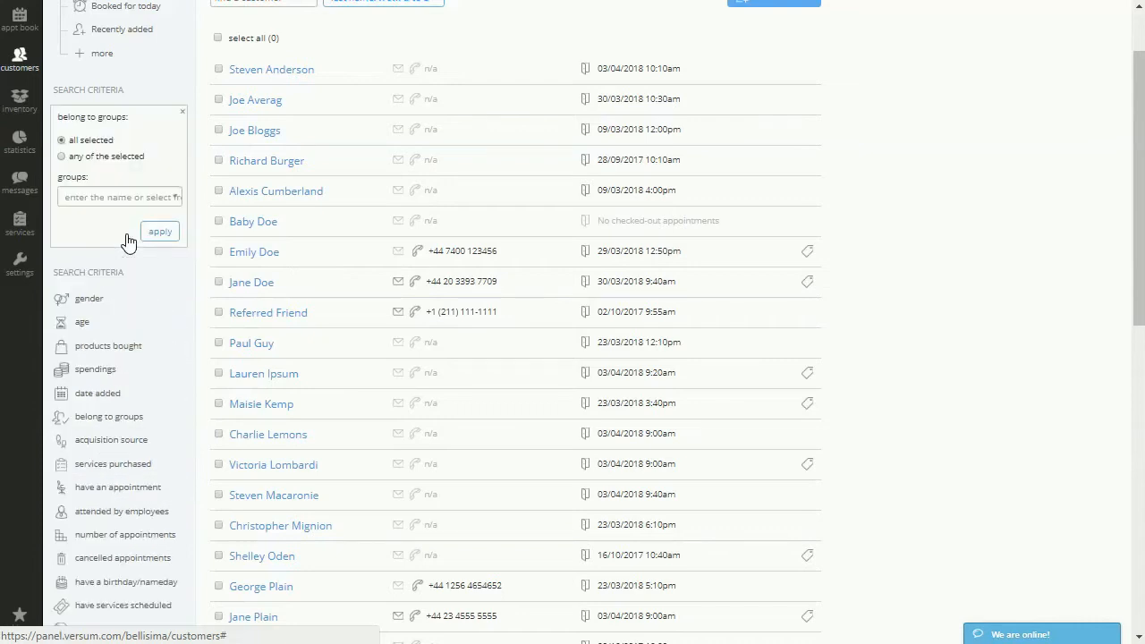
{"action": "left_click", "coordinate": [118, 197]}
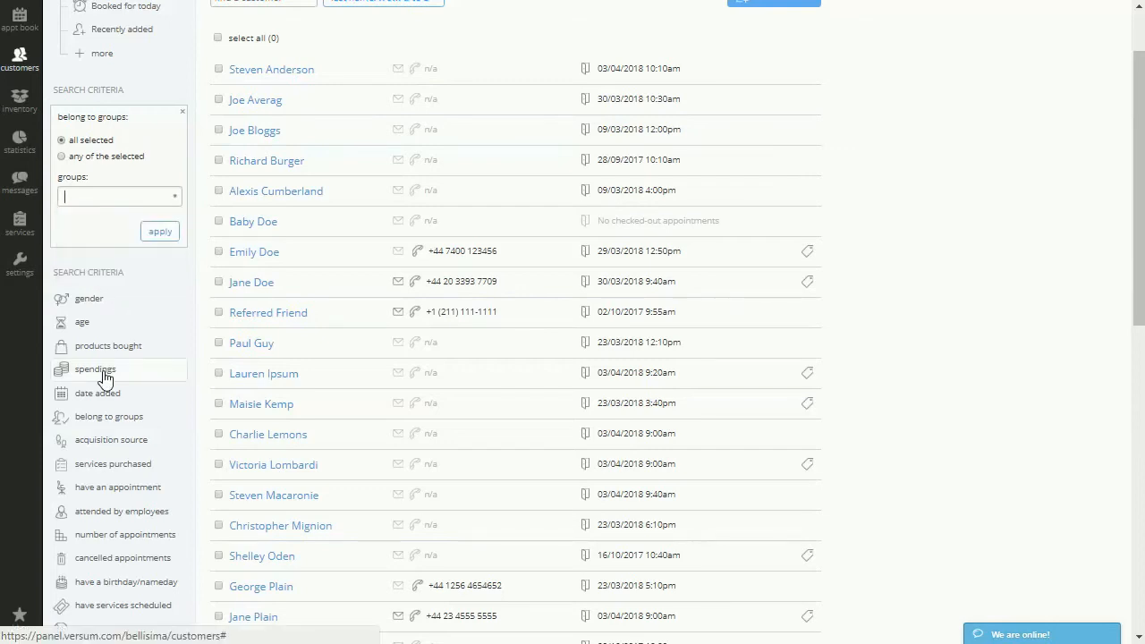
{"action": "left_click", "coordinate": [95, 368]}
{"action": "type", "text": "1"}
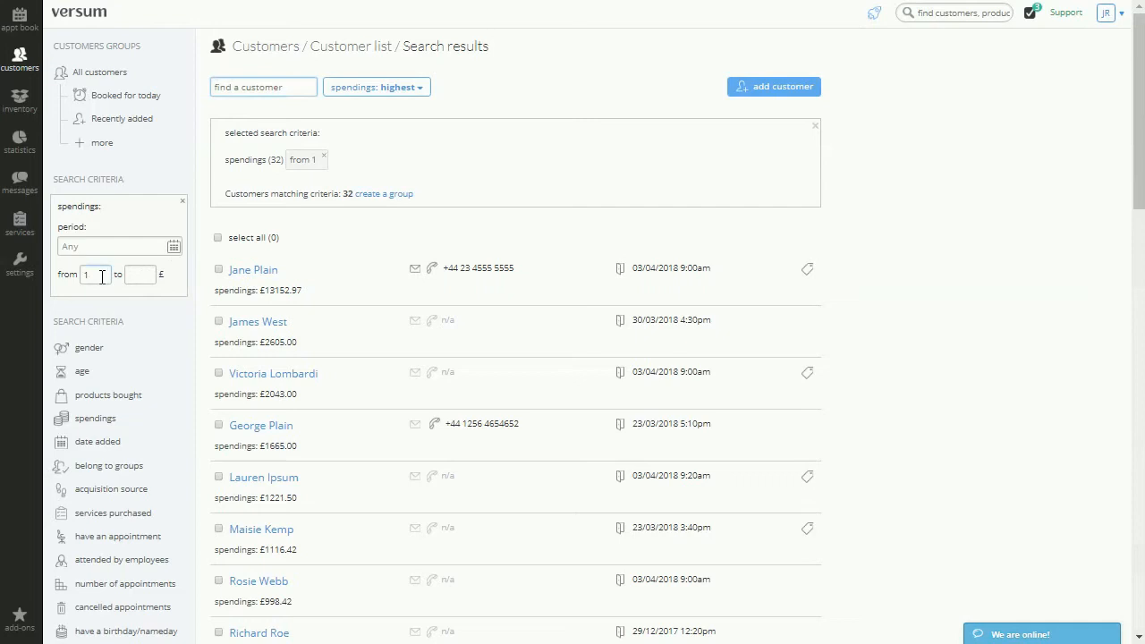
Set the spendings 'from' value to 100 and apply it, leaving 27 matching customers.
{"action": "type", "text": "000"}
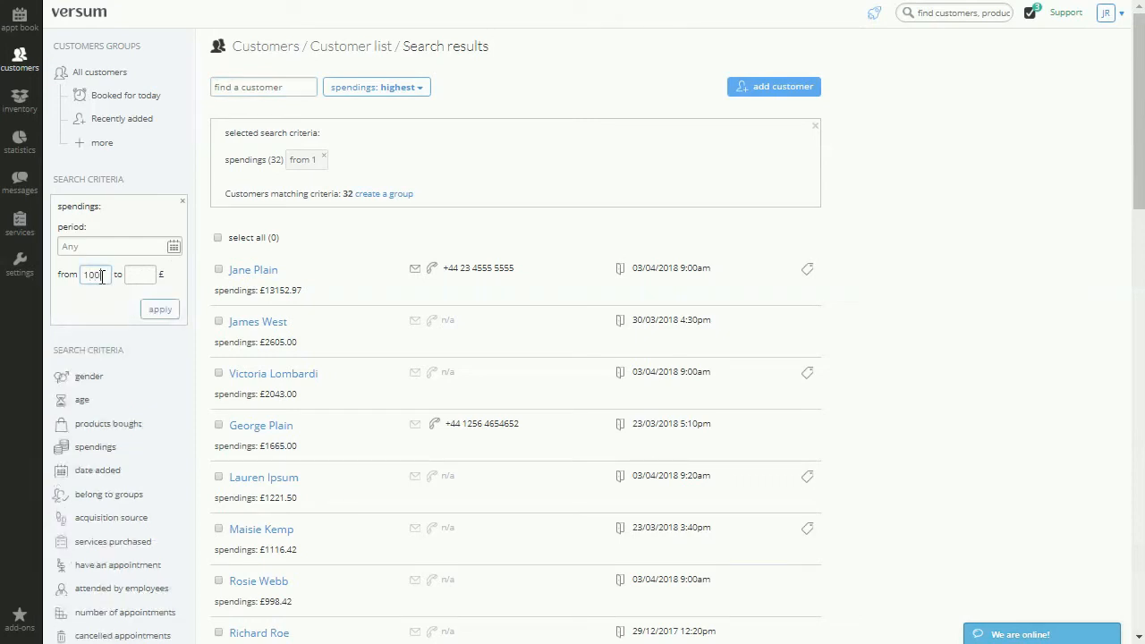
{"action": "left_click", "coordinate": [159, 307]}
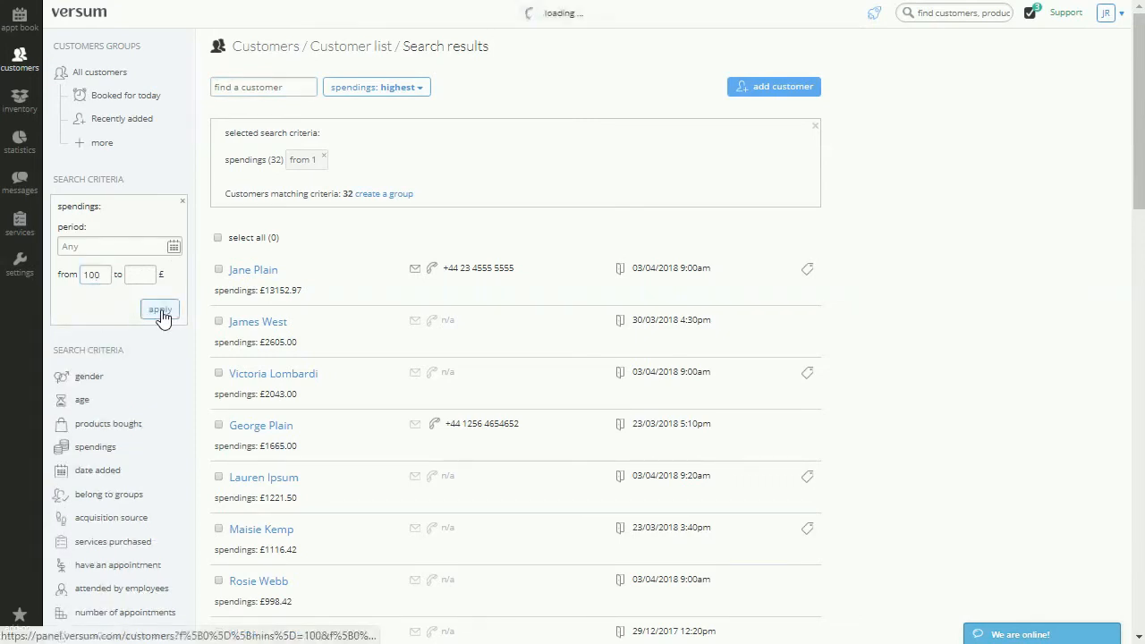
{"action": "left_click", "coordinate": [159, 309]}
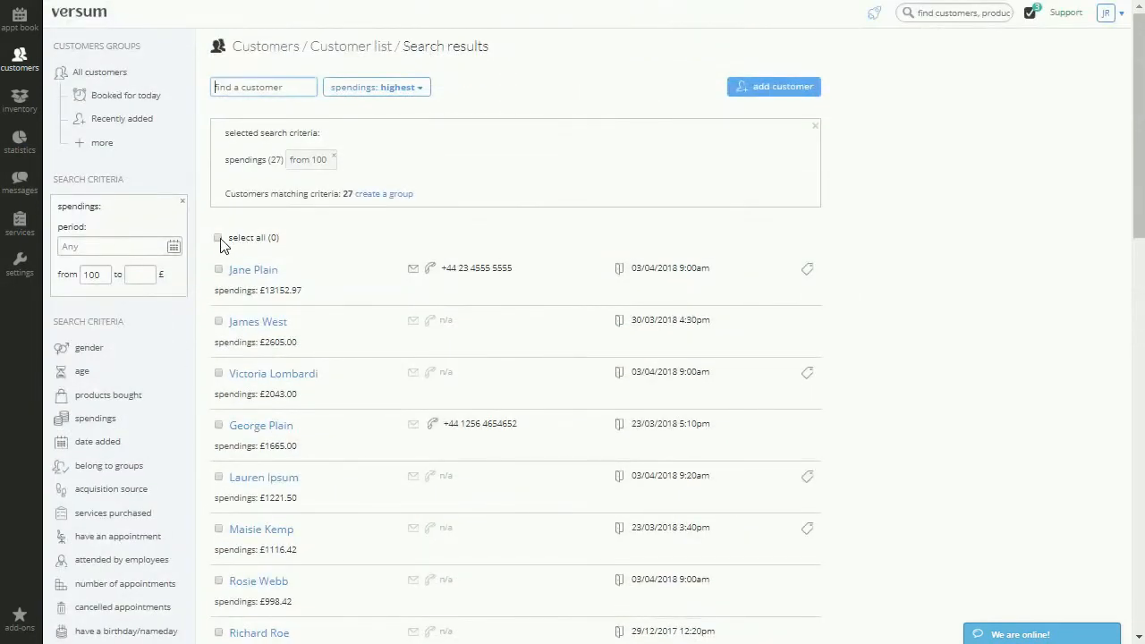
Select all 27 matching customers, add them to the VIP group, and expand Customer Groups.
{"action": "left_click", "coordinate": [218, 236]}
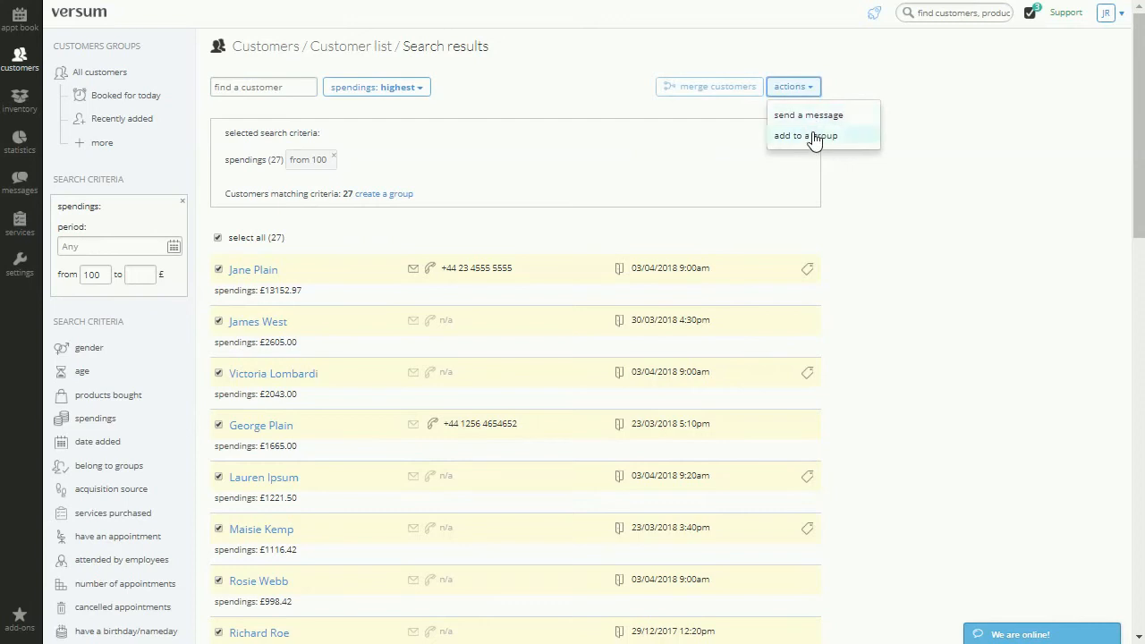
{"action": "left_click", "coordinate": [805, 136]}
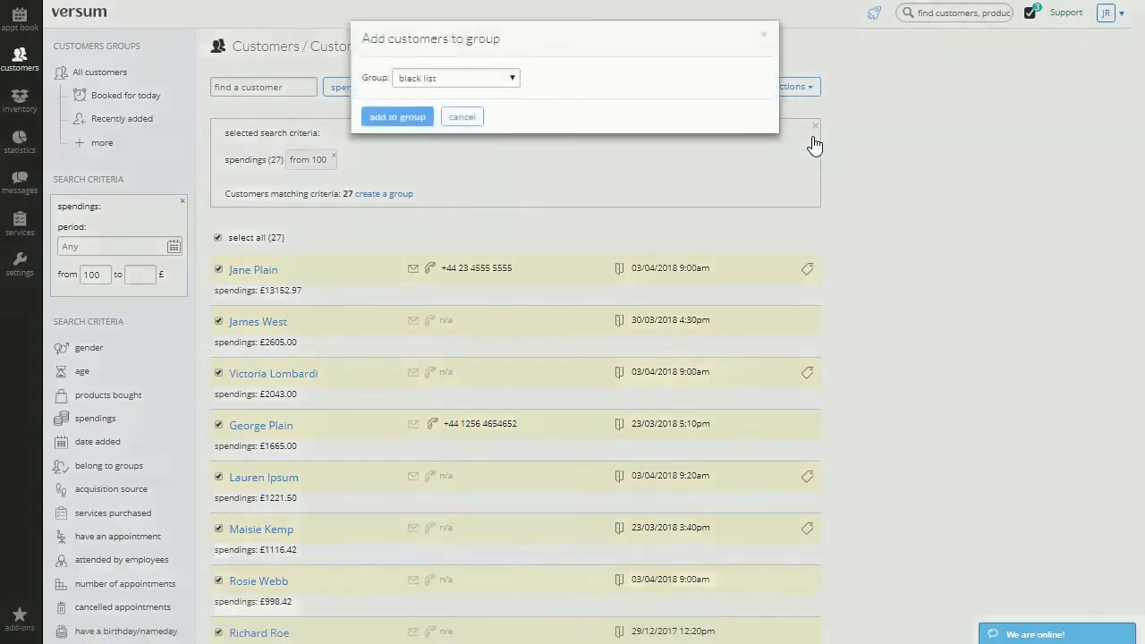
{"action": "left_click", "coordinate": [454, 78]}
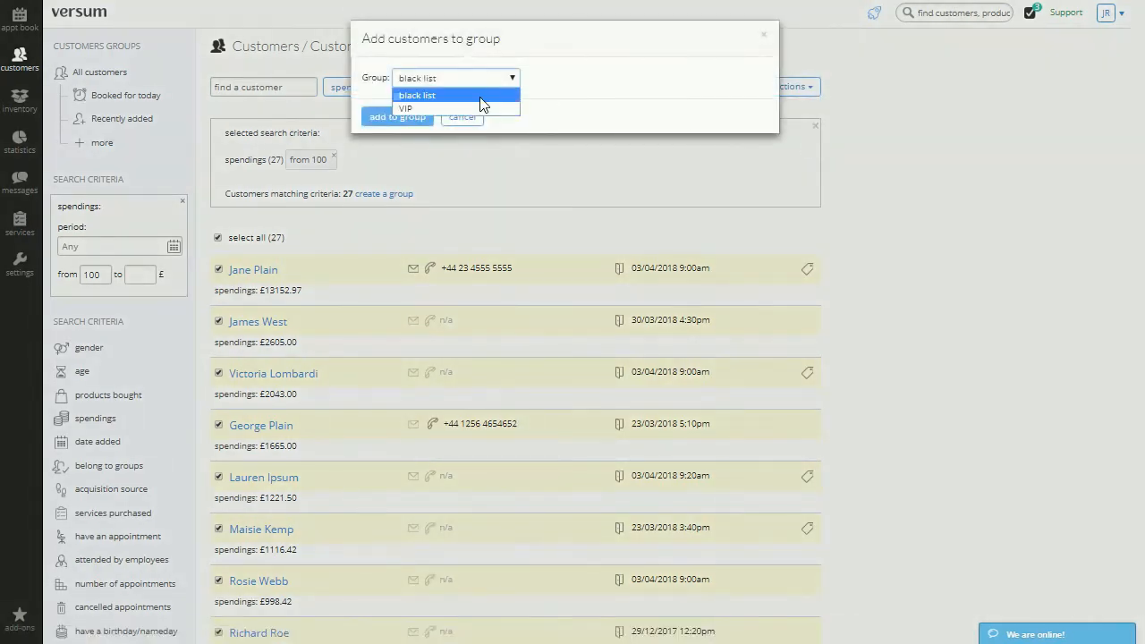
{"action": "left_click", "coordinate": [461, 117]}
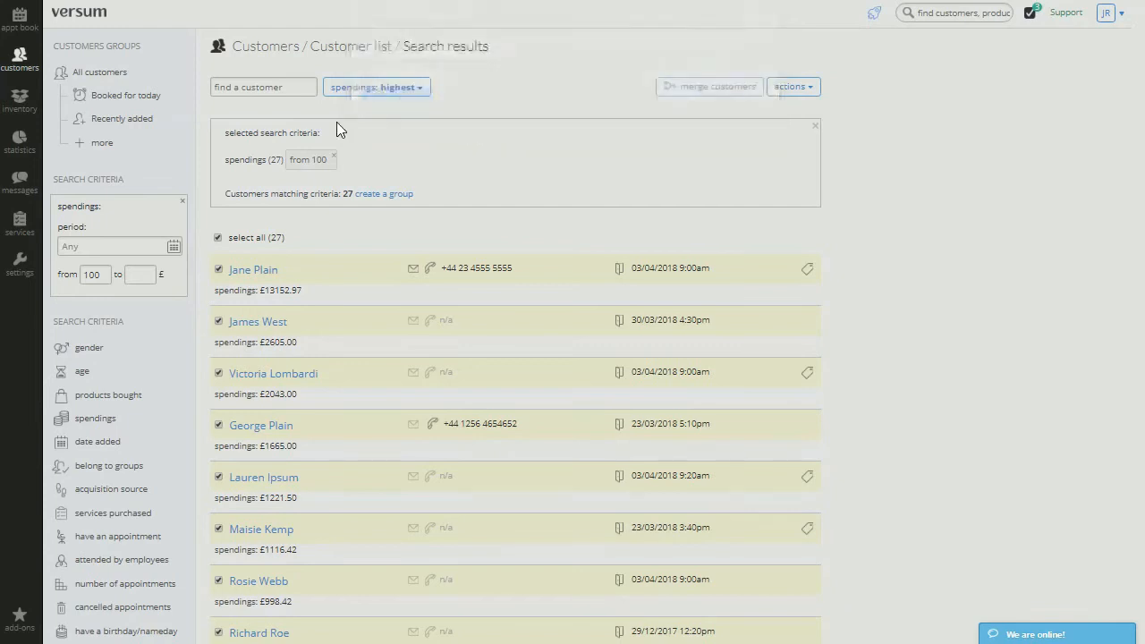
{"action": "left_click", "coordinate": [100, 143]}
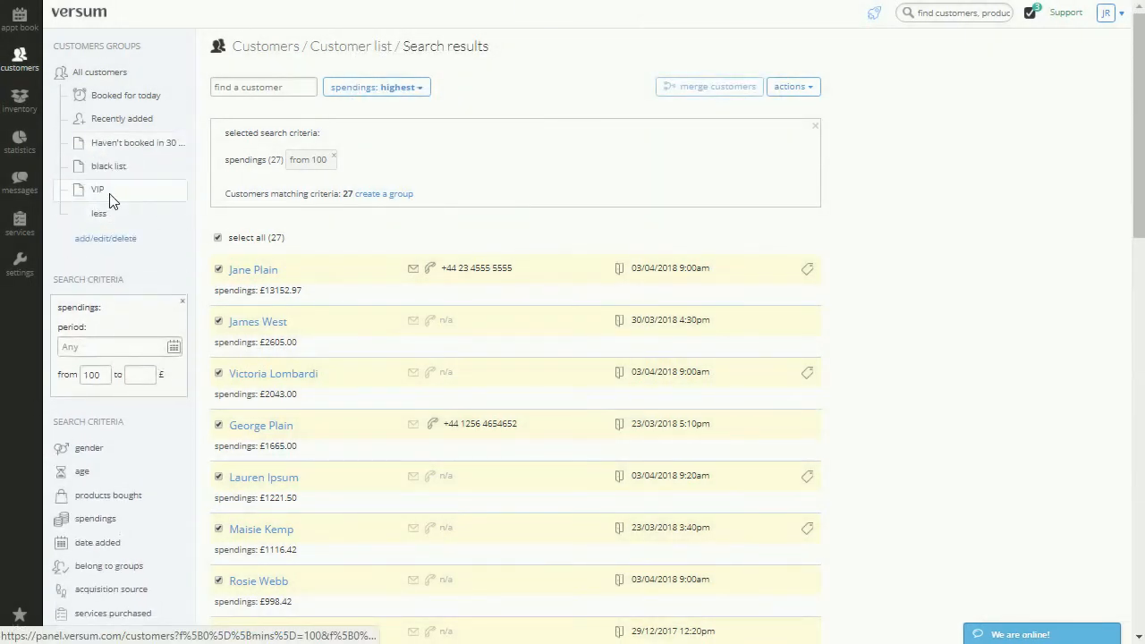
Show the VIP group's customers and select all 12 of them for a bulk message.
{"action": "left_click", "coordinate": [97, 190]}
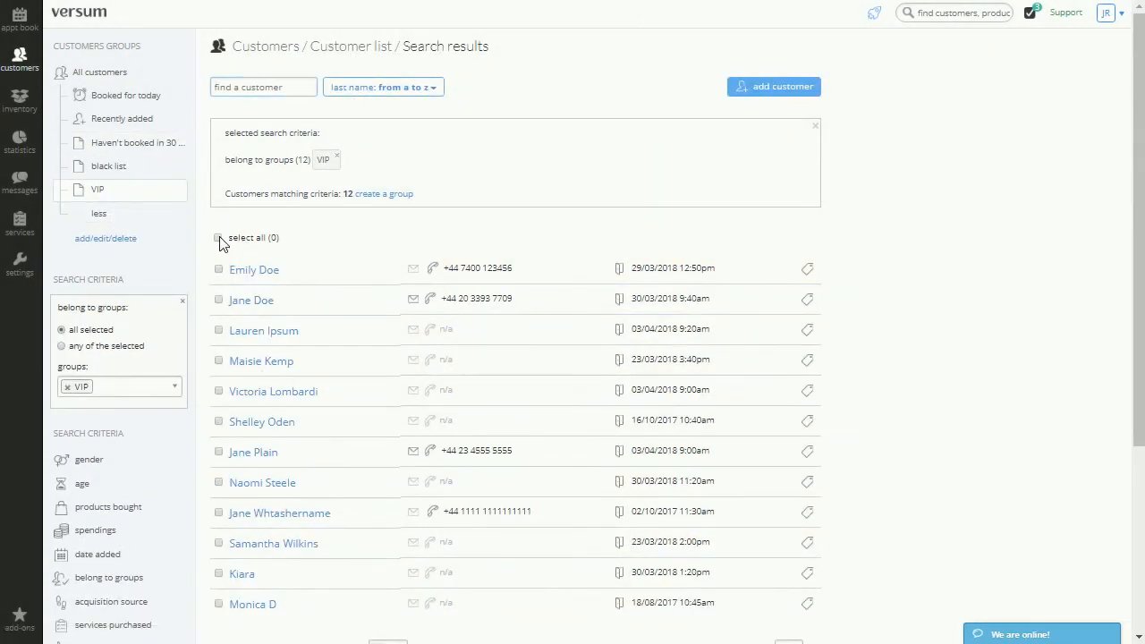
{"action": "left_click", "coordinate": [218, 236]}
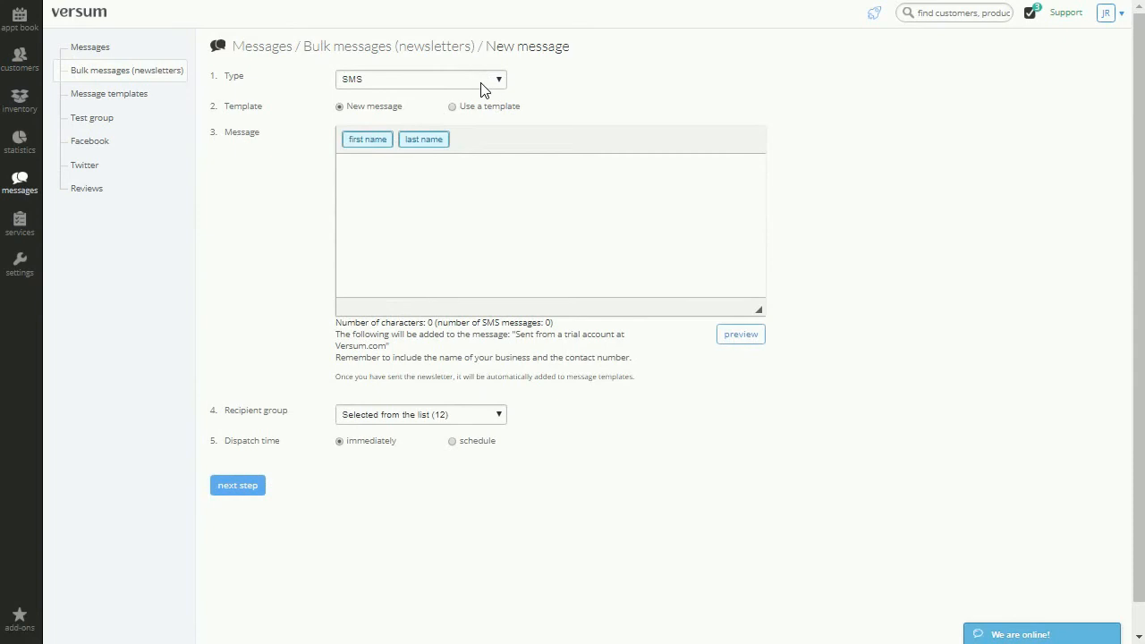
Make the bulk message an Email with scheduled dispatch and start choosing its send date.
{"action": "left_click", "coordinate": [421, 79]}
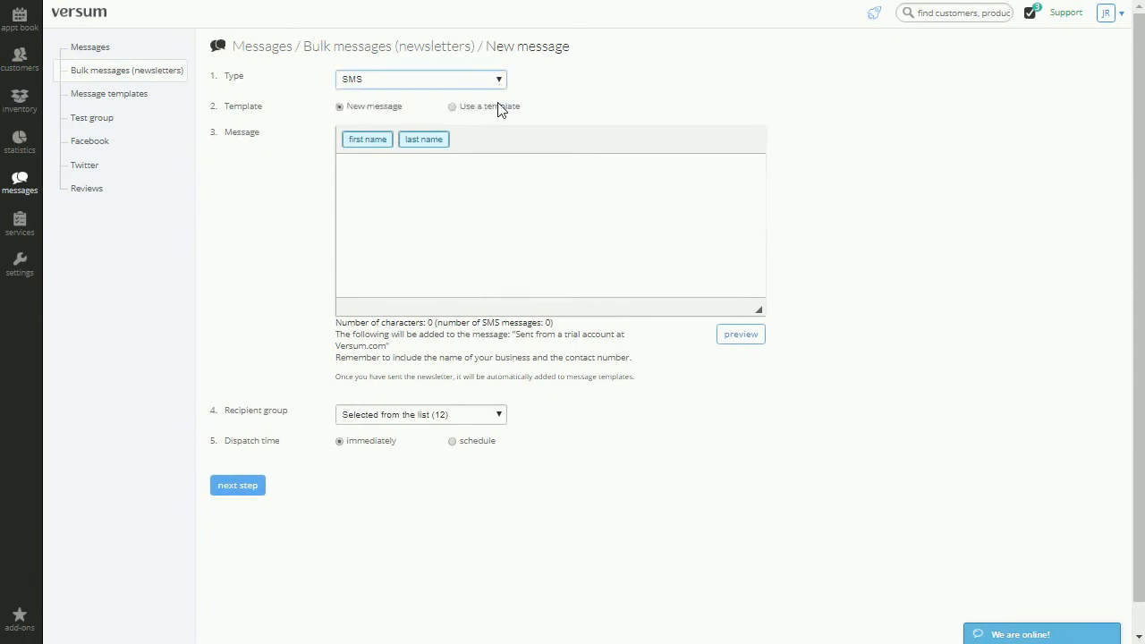
{"action": "left_click", "coordinate": [419, 78]}
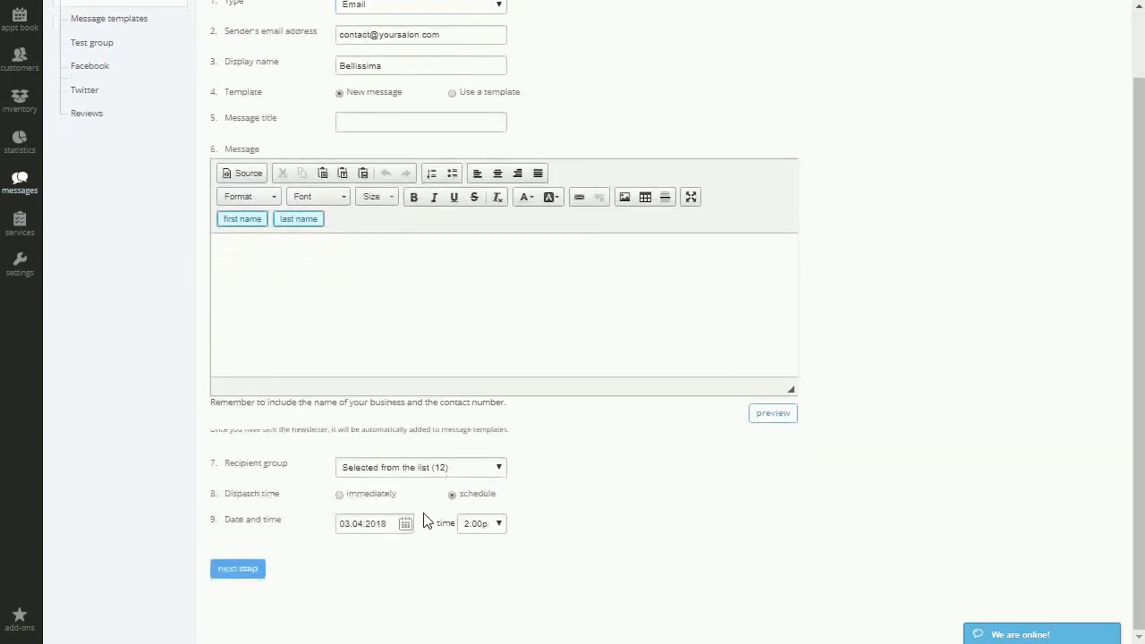
{"action": "left_click", "coordinate": [404, 522]}
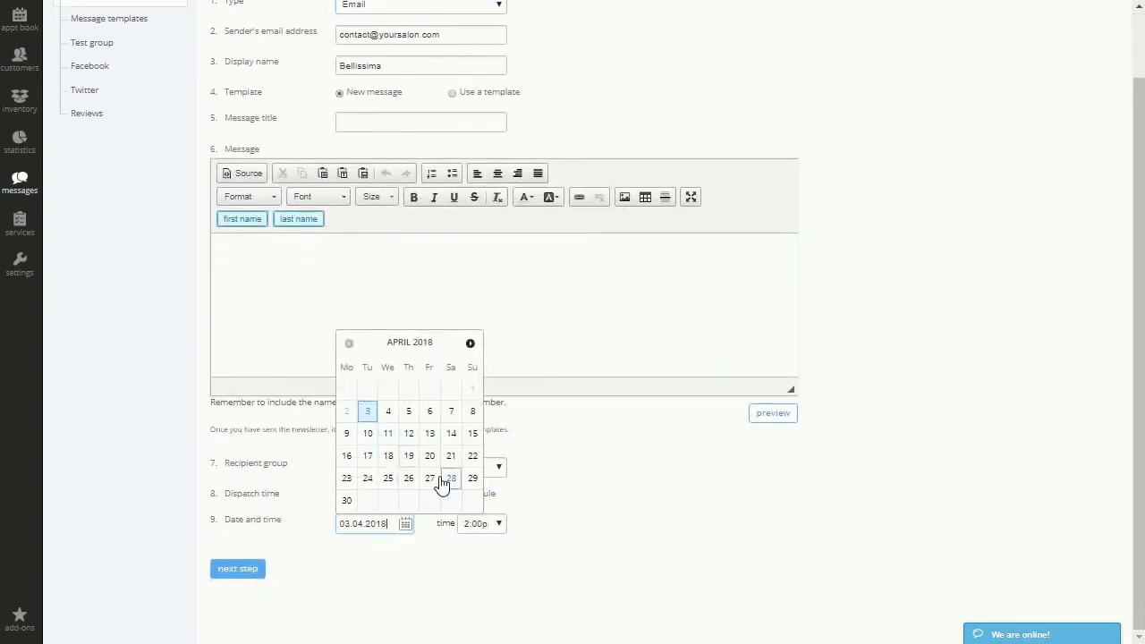